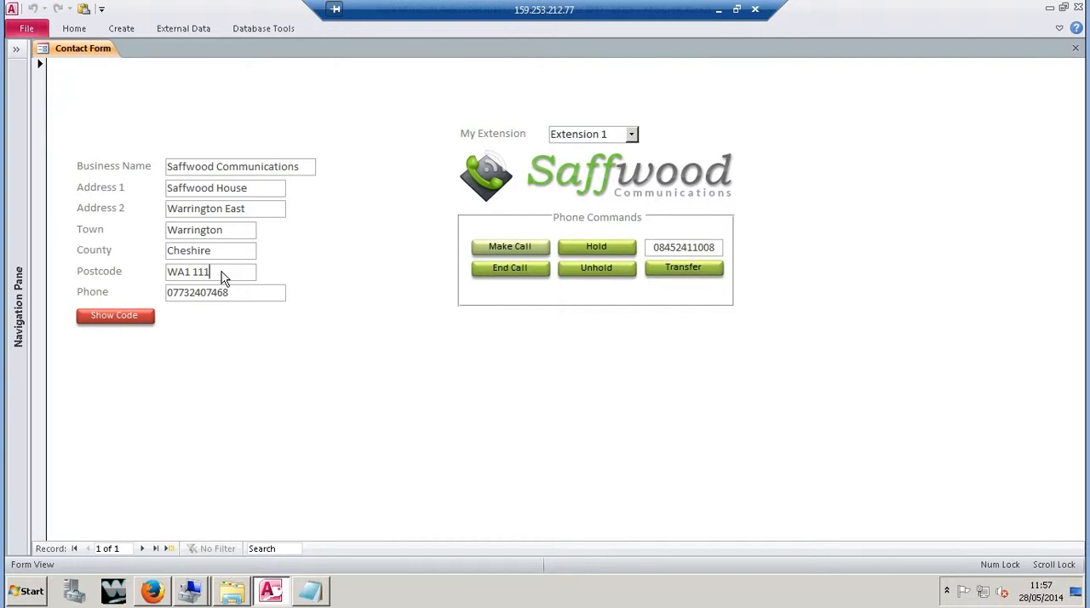
Step: Use the Show Code button below Phone to display the MakeCall URL with account, extension, number
click(509, 246)
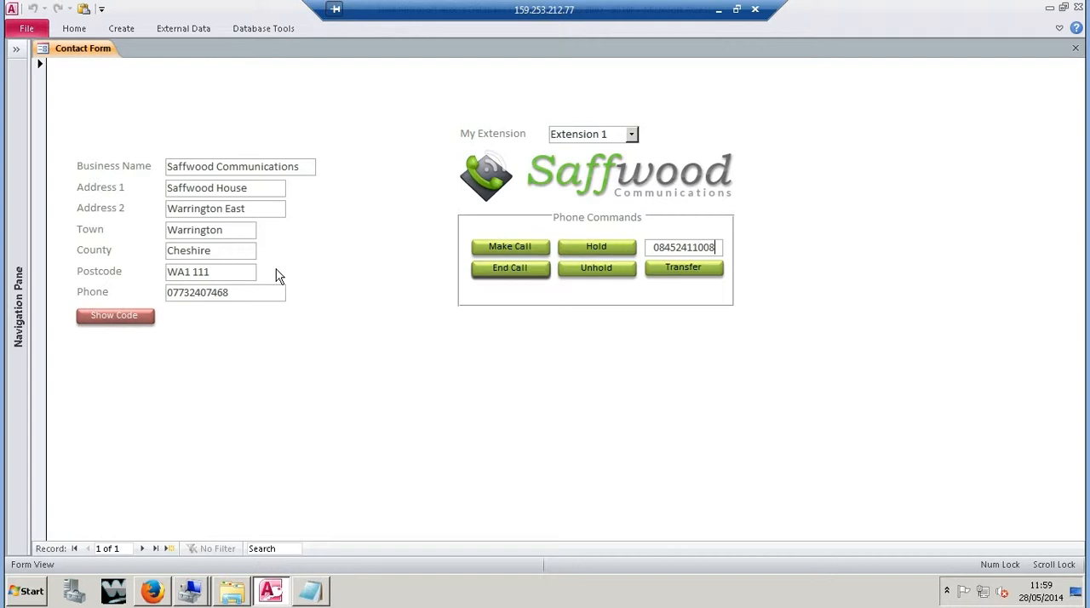
click(114, 315)
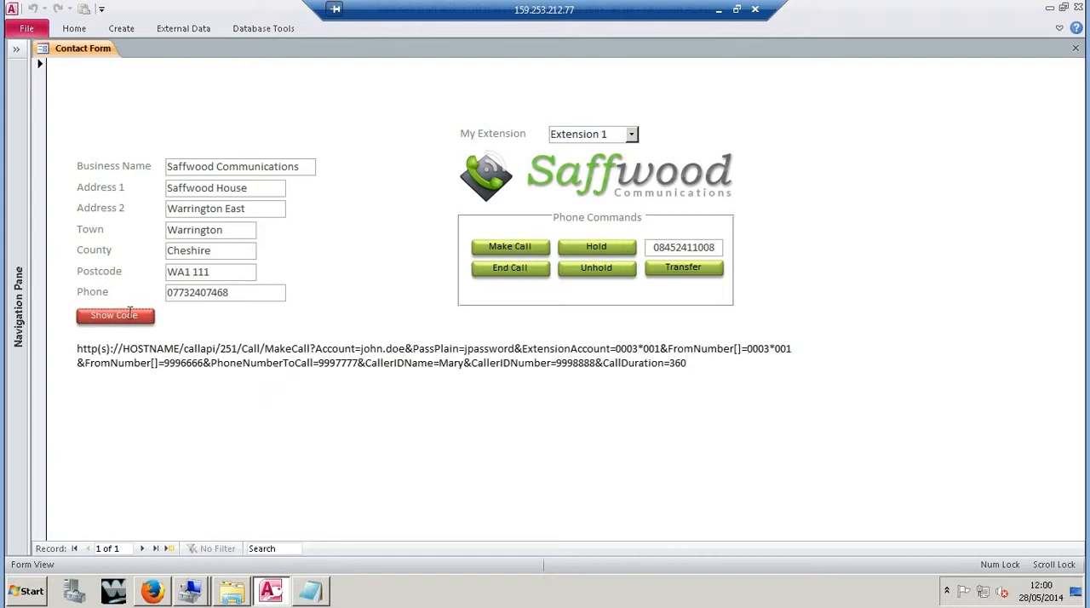